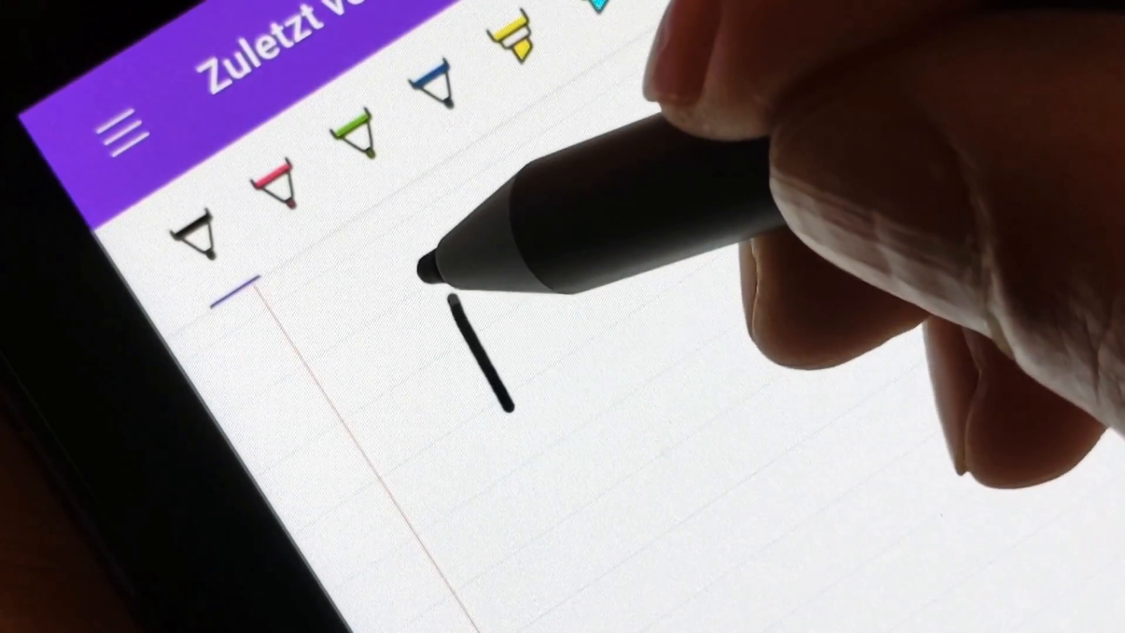
- Handwrite ABCD in black ink on the lined page, then clear it
{"action": "left_click_drag", "start_coordinate": [474, 316], "coordinate": [502, 402]}
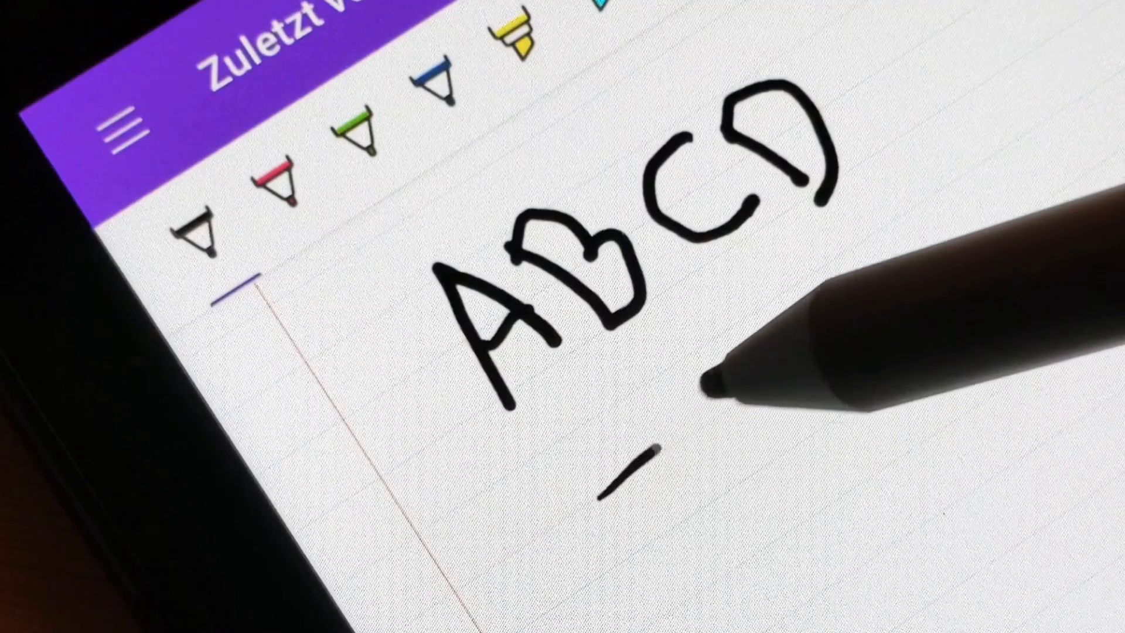
{"action": "left_click_drag", "start_coordinate": [610, 488], "coordinate": [983, 180]}
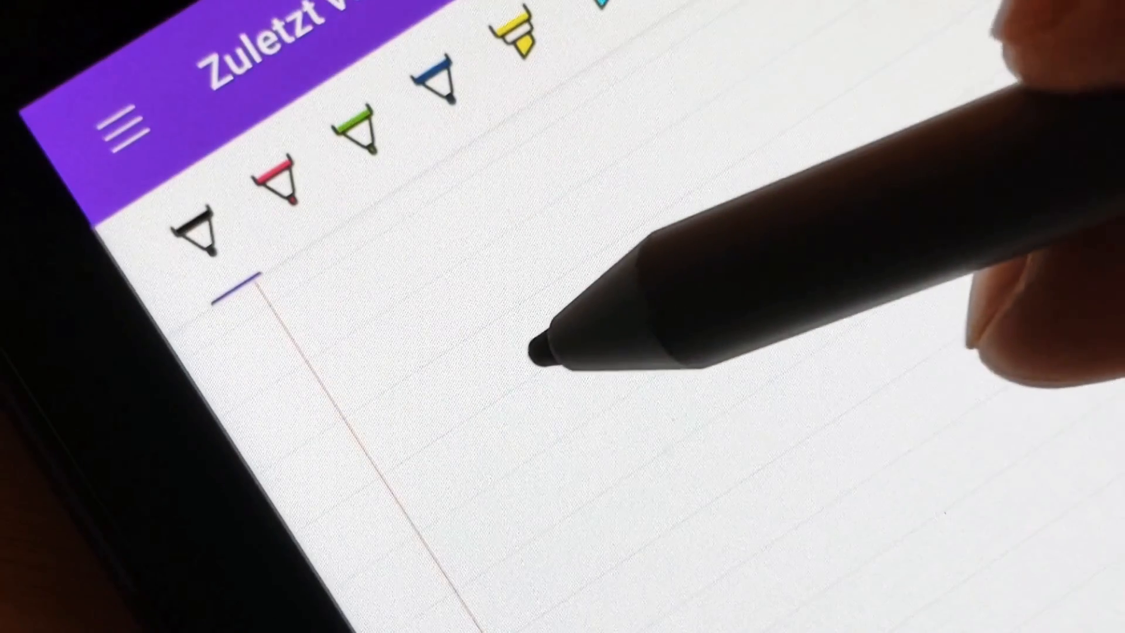
- Draw slanted parallel black pen strokes across the First Note page
{"action": "left_click_drag", "start_coordinate": [503, 338], "coordinate": [495, 452]}
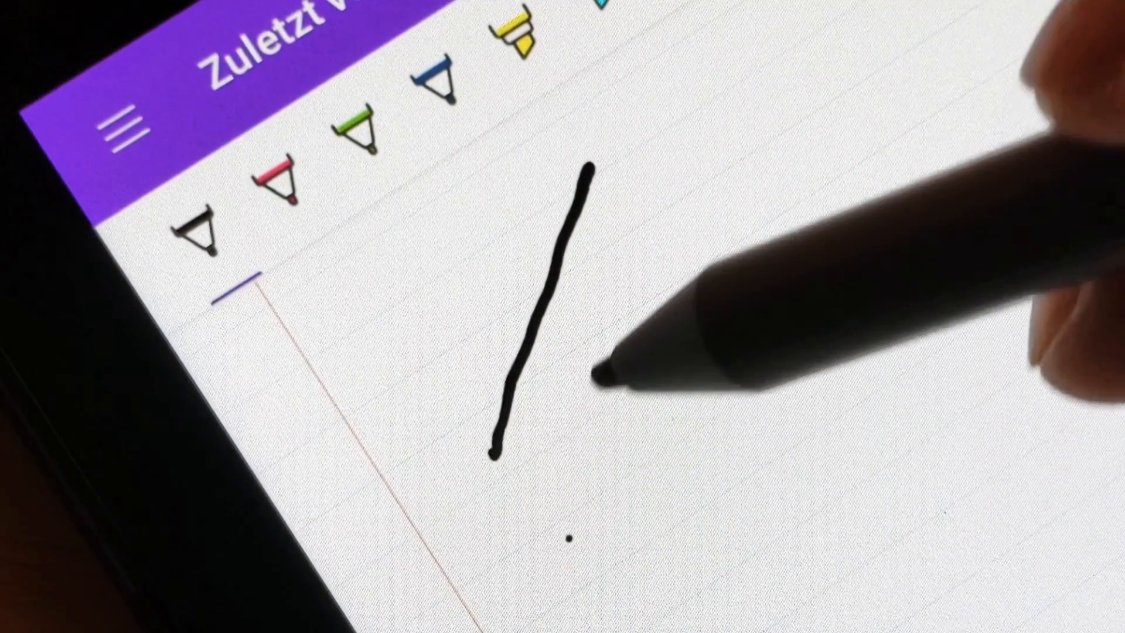
{"action": "left_click_drag", "start_coordinate": [671, 151], "coordinate": [566, 524]}
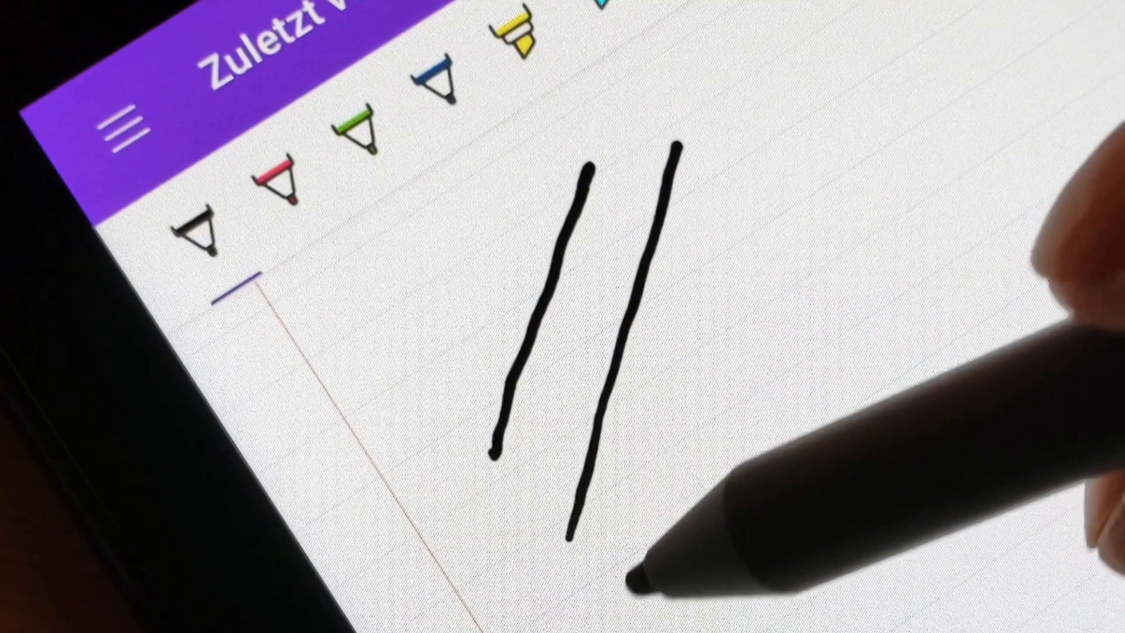
{"action": "left_click_drag", "start_coordinate": [742, 125], "coordinate": [635, 617]}
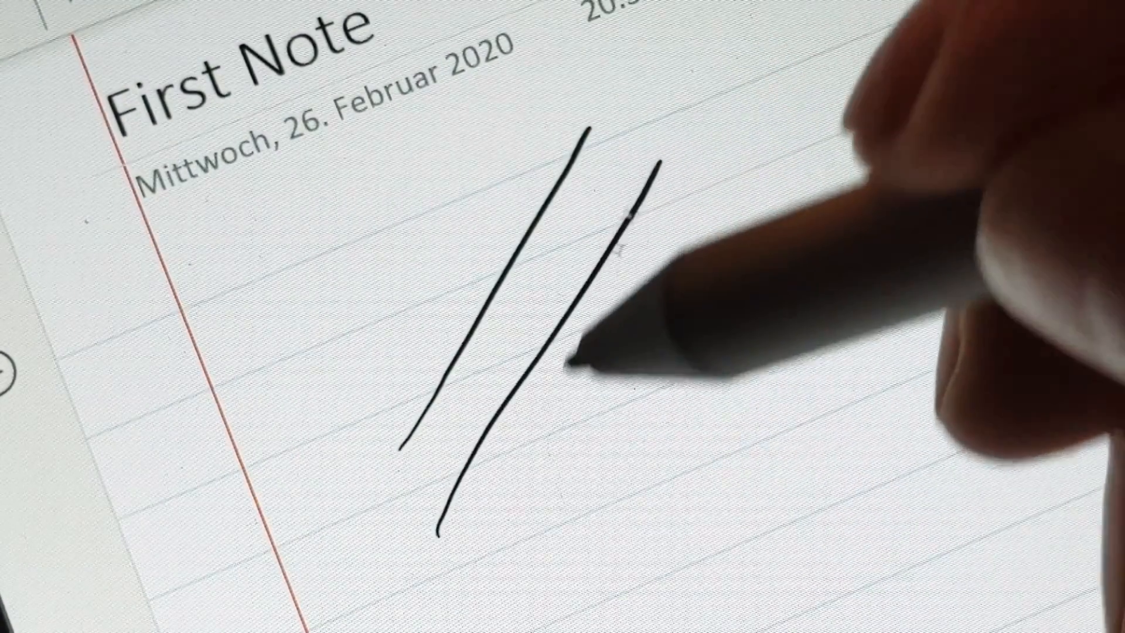
- Add a third slanted stroke parallel to the existing two below the date
{"action": "left_click_drag", "start_coordinate": [739, 194], "coordinate": [553, 560]}
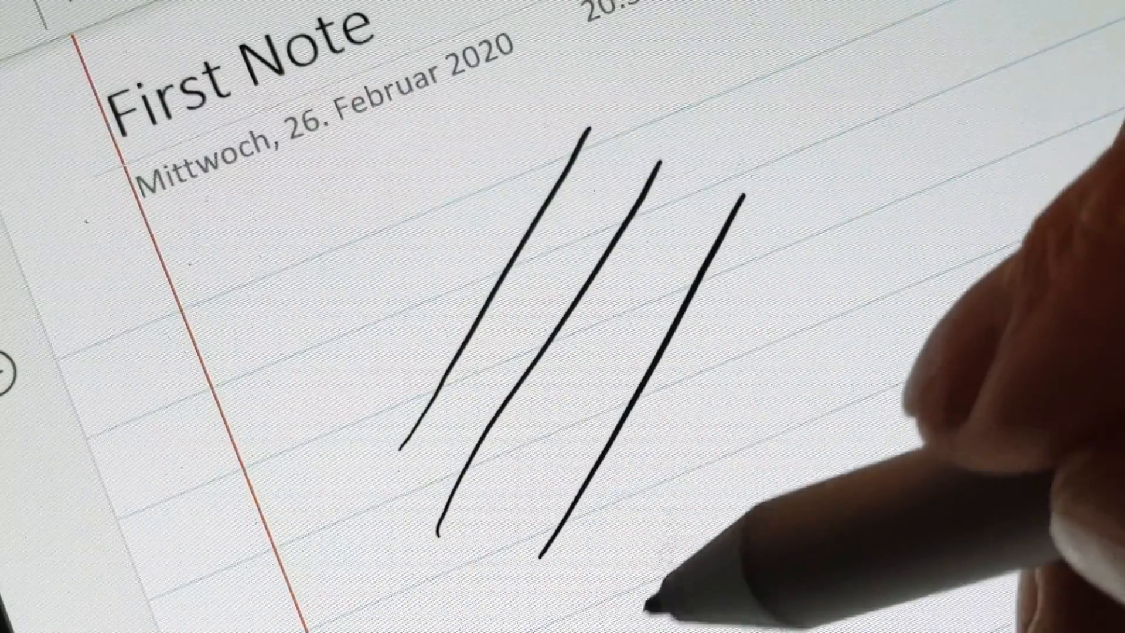